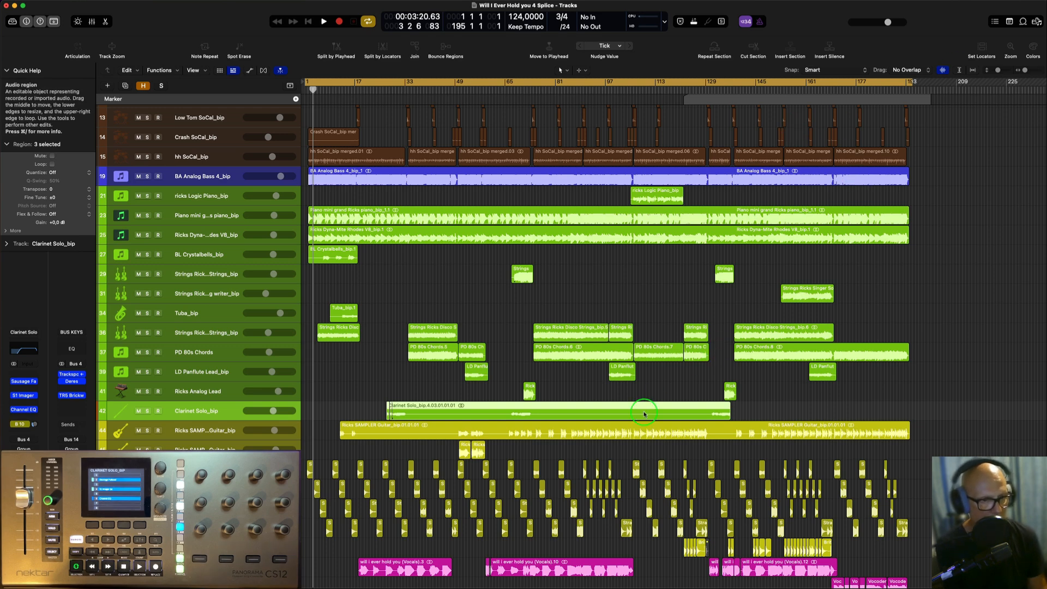
# Step: Open Remove Silence on the Clarinet Solo region, previewing three detected sound chunks
pyautogui.rightClick(645, 410)
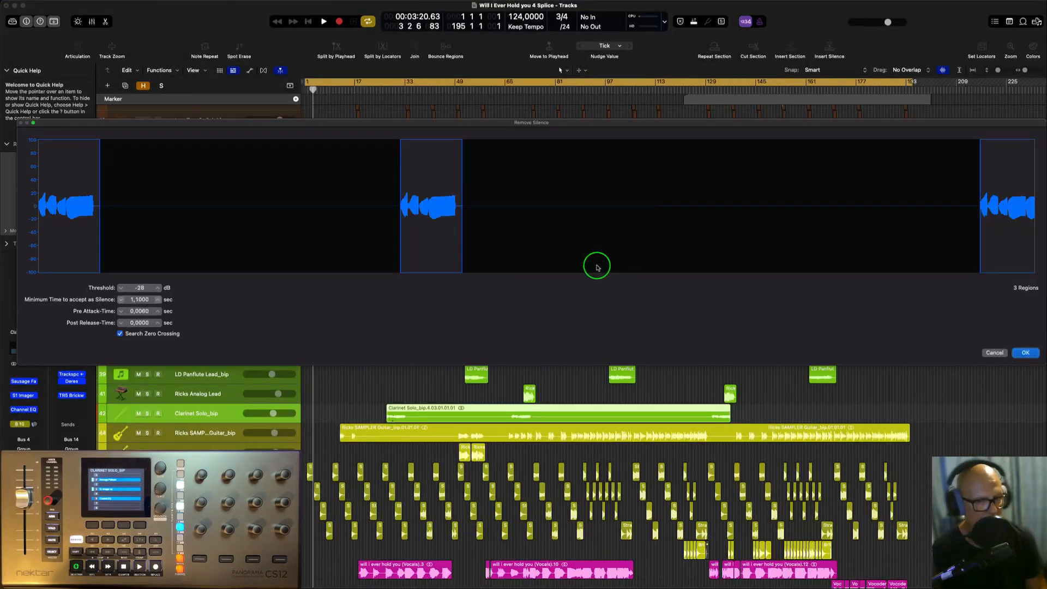
pyautogui.moveTo(966, 345)
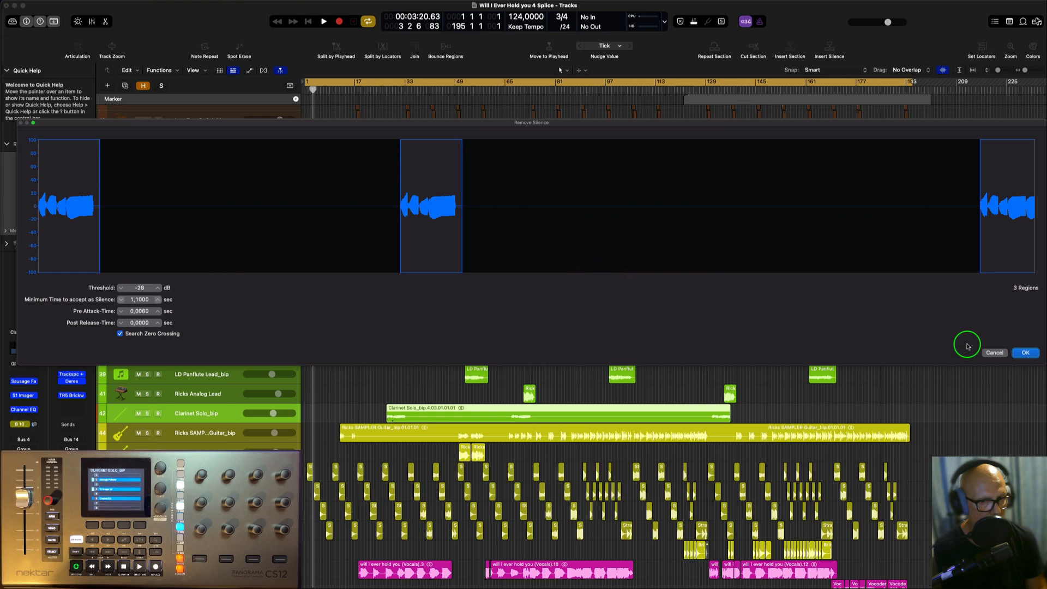
pyautogui.moveTo(975, 357)
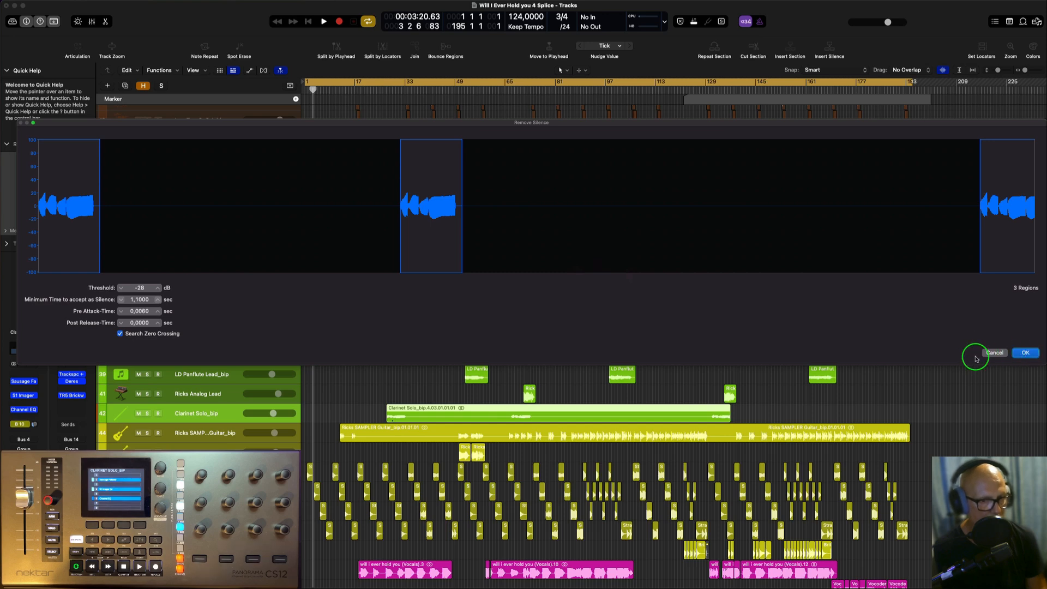
# Step: Reopen Remove Silence and apply it at -28 dB threshold, splitting Clarinet Solo into three regions
pyautogui.click(994, 352)
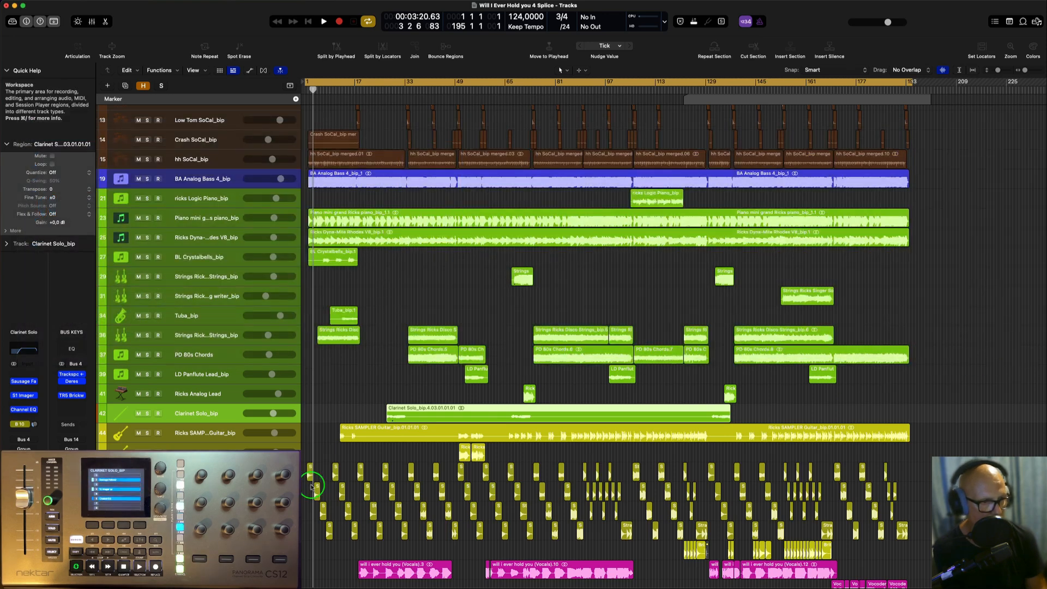
pyautogui.moveTo(511, 416)
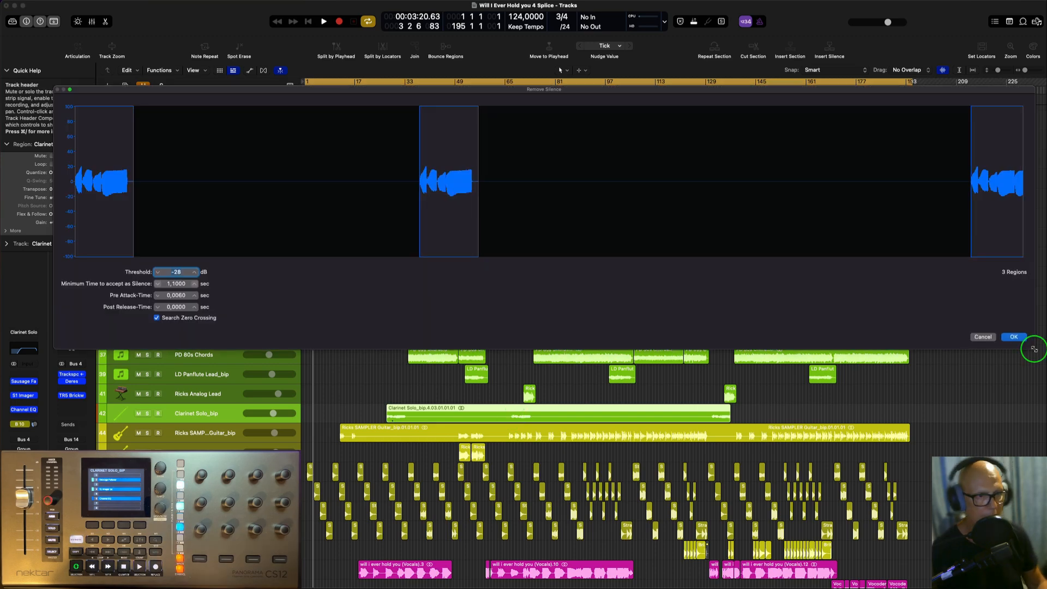
pyautogui.click(1013, 336)
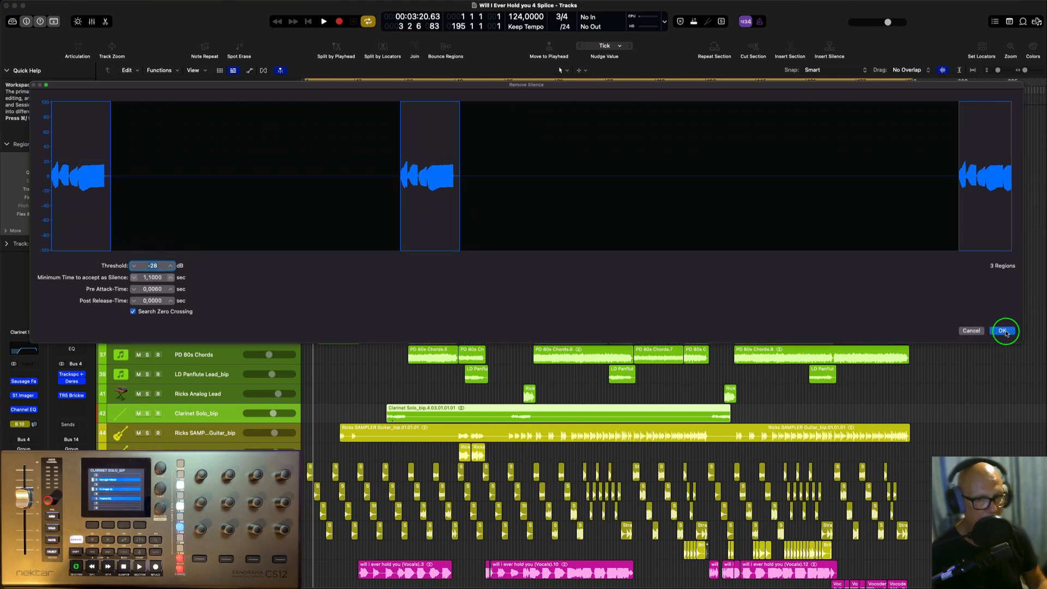
pyautogui.click(1004, 330)
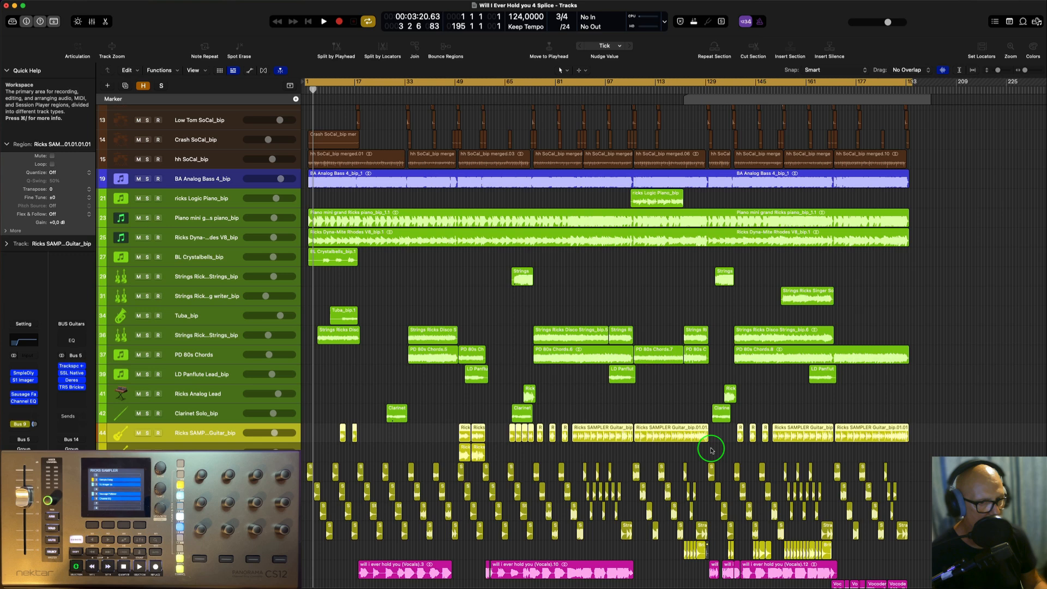
pyautogui.moveTo(686, 408)
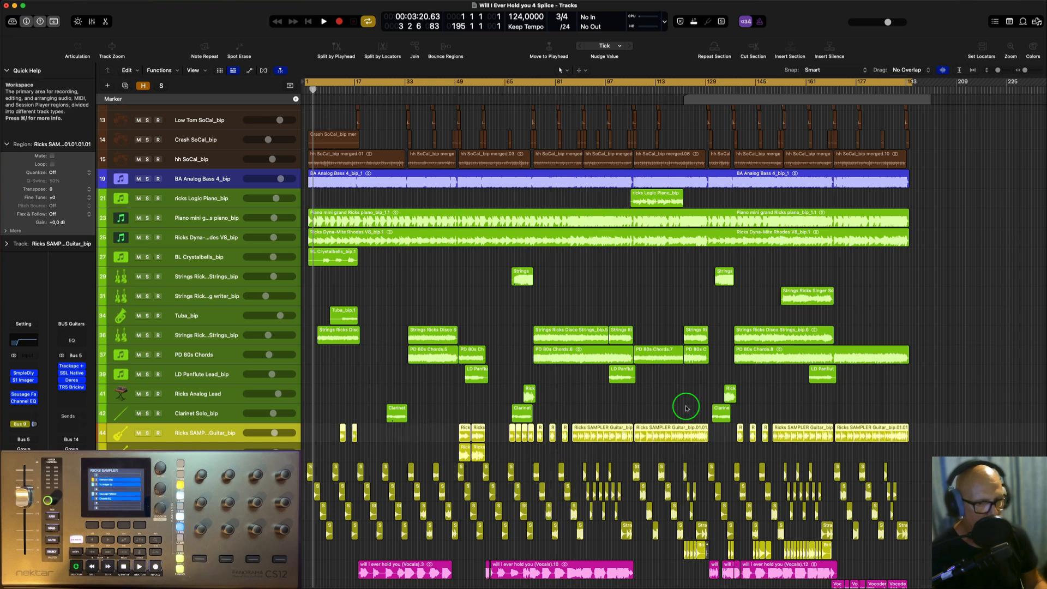
pyautogui.scroll(-3)
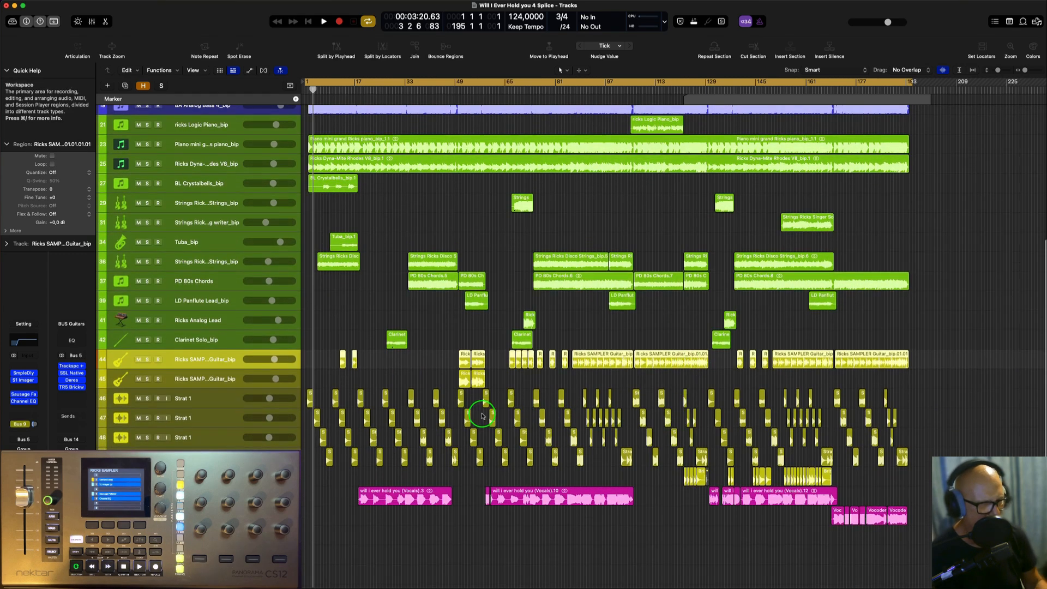
pyautogui.moveTo(565, 365)
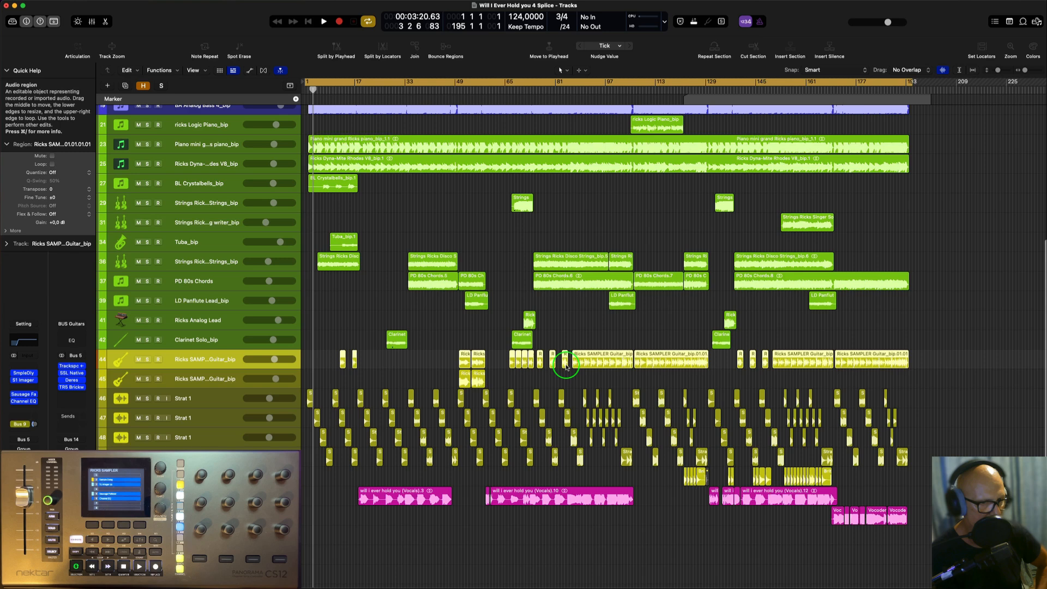
pyautogui.moveTo(379, 351)
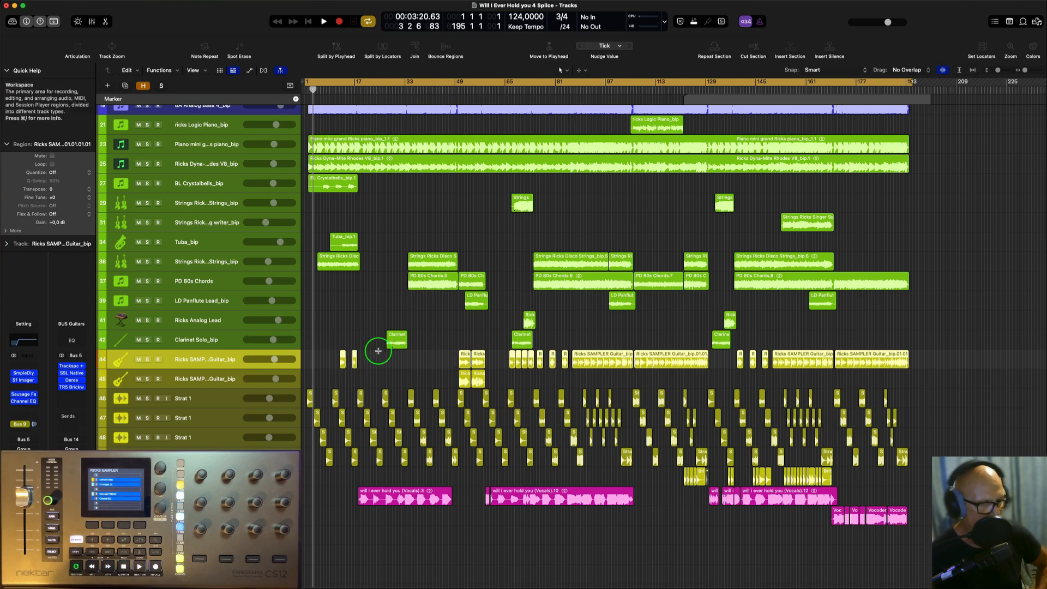
pyautogui.moveTo(621, 376)
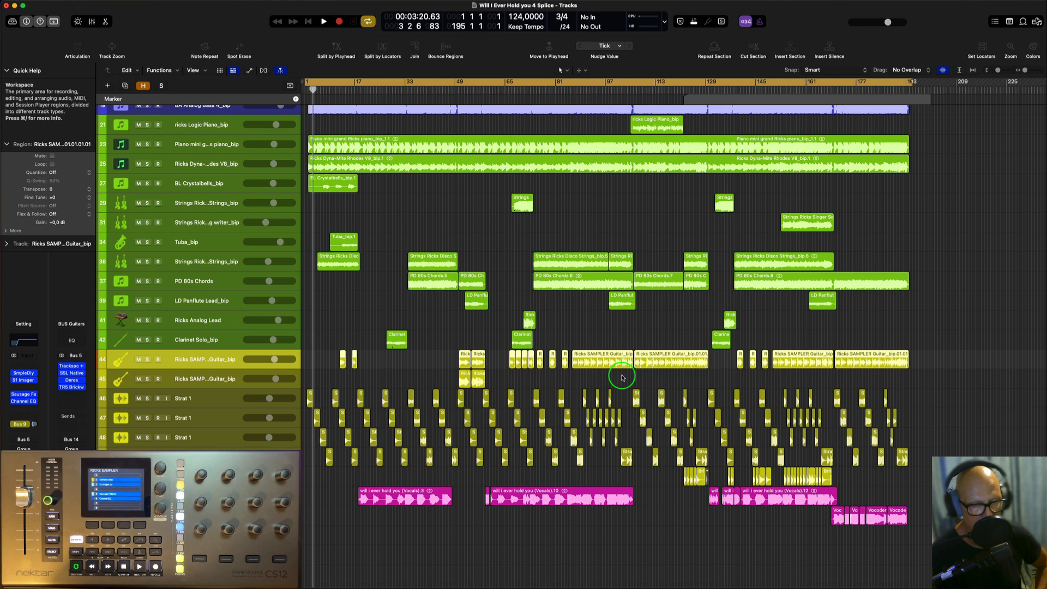
pyautogui.moveTo(568, 375)
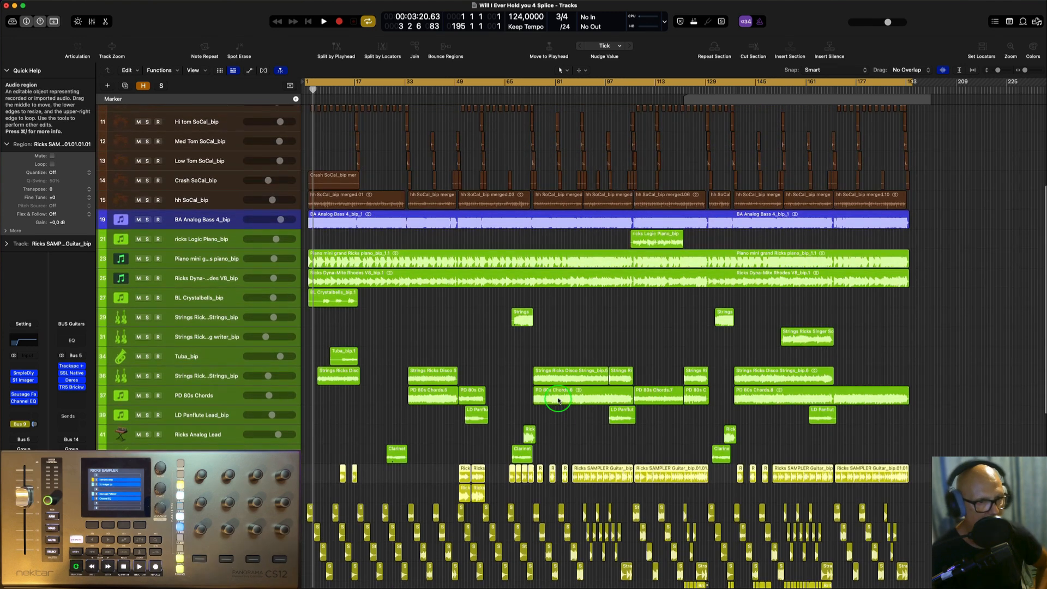
pyautogui.moveTo(500, 317)
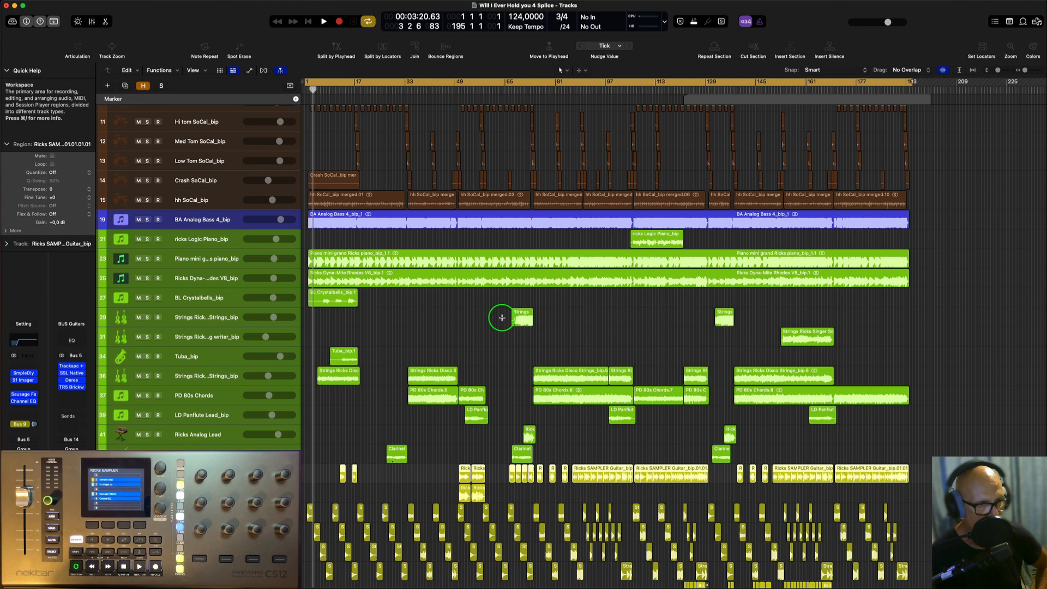
pyautogui.moveTo(457, 317)
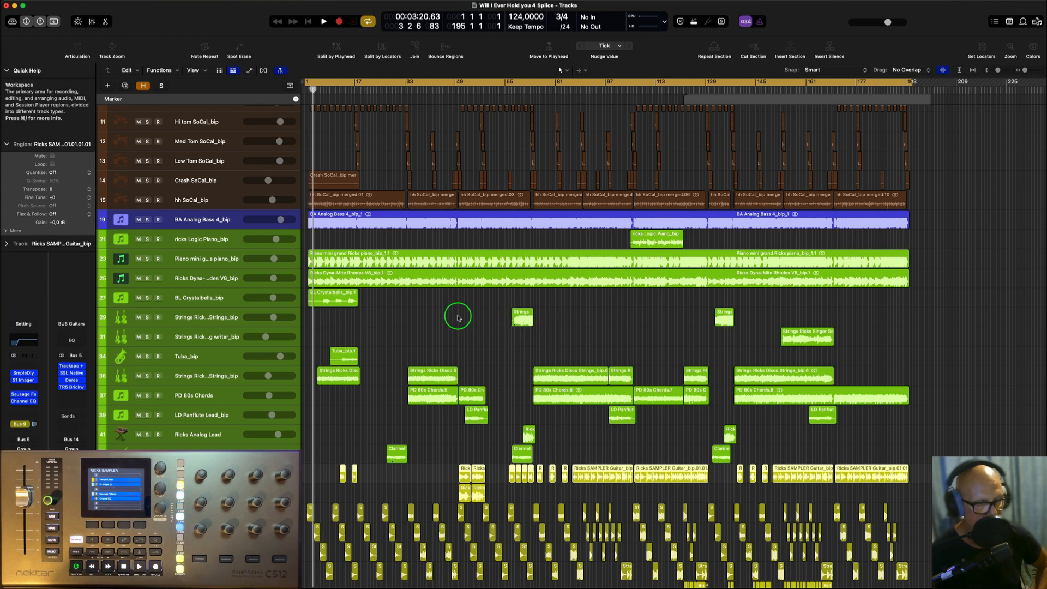
pyautogui.moveTo(473, 316)
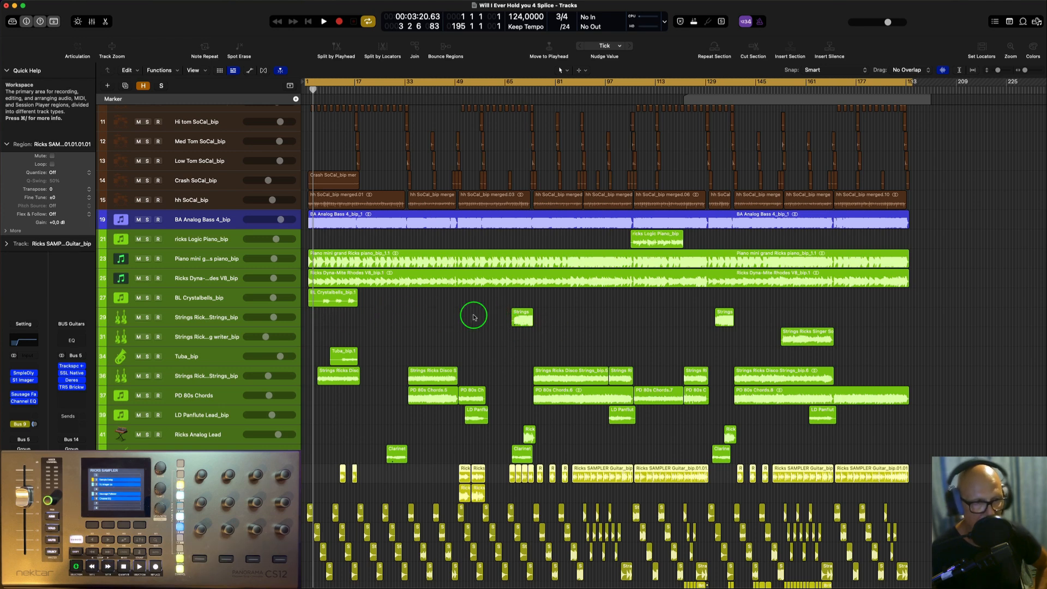
pyautogui.moveTo(200, 321)
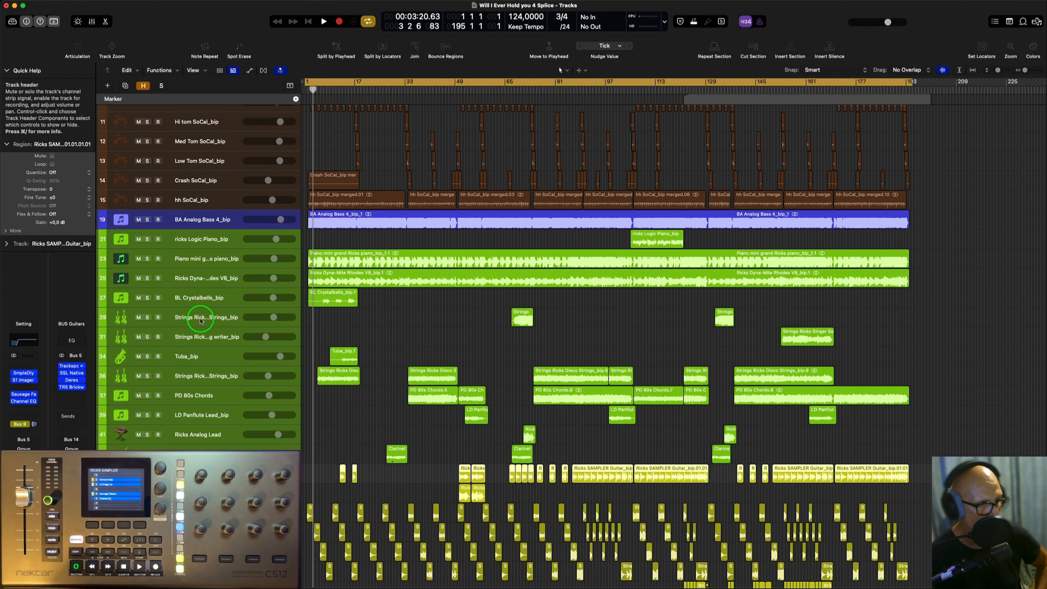
pyautogui.click(202, 316)
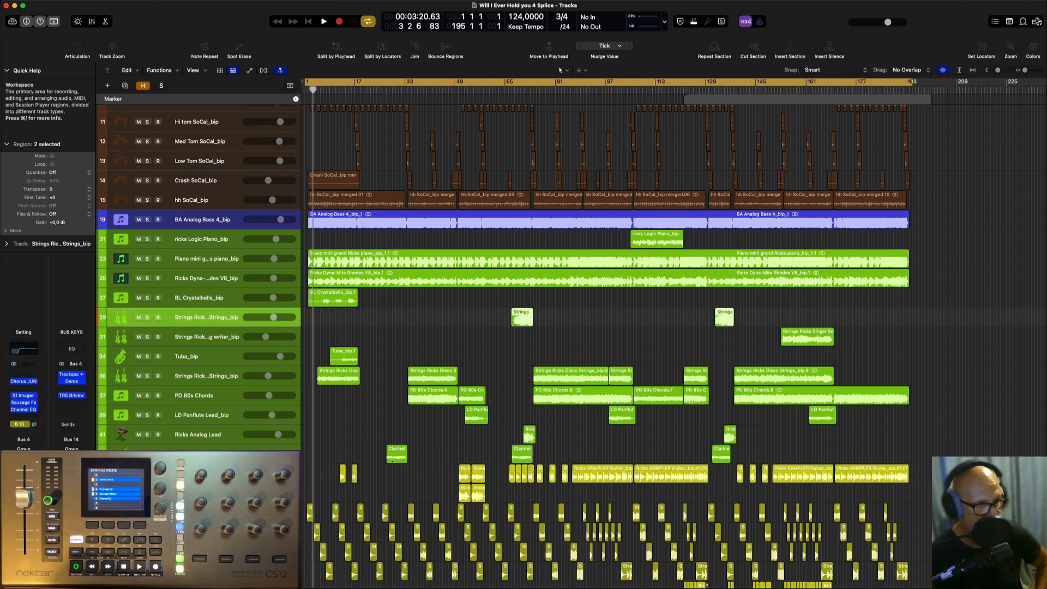
pyautogui.moveTo(509, 328)
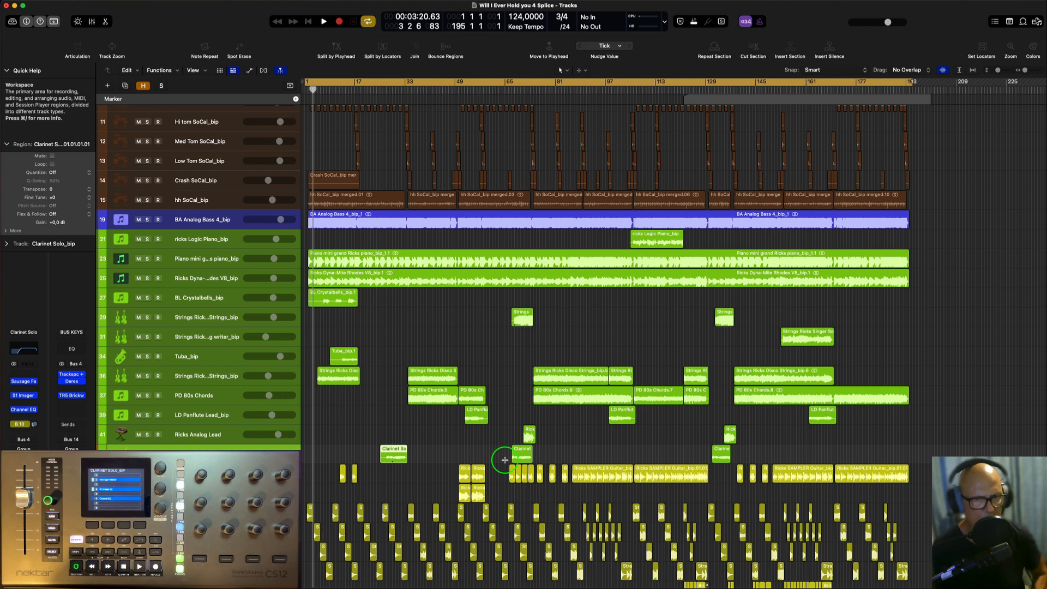
pyautogui.moveTo(838, 487)
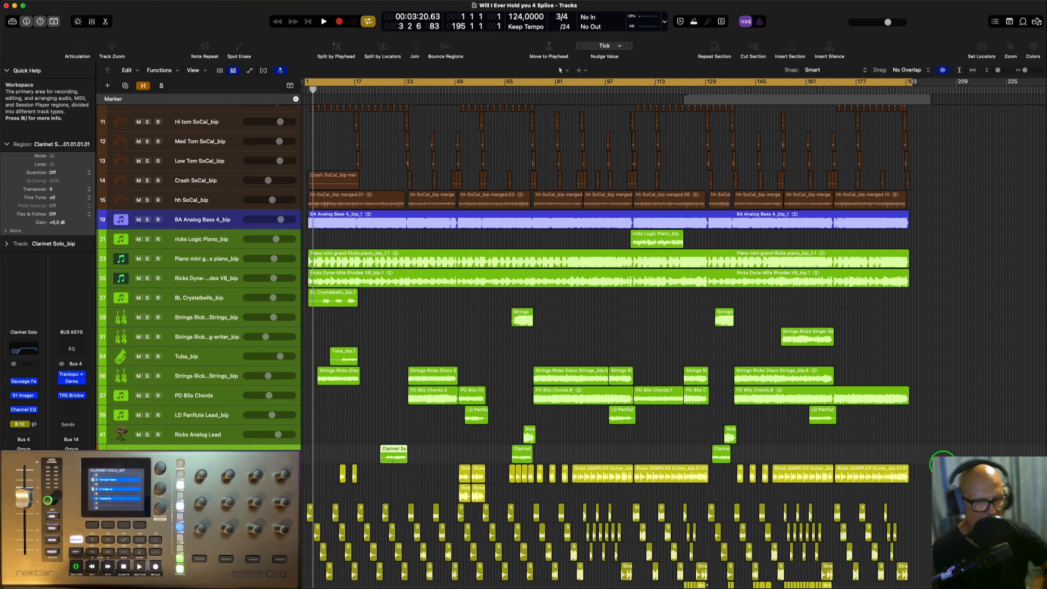
# Step: Scroll down the track list to reveal the Strat 1, Brit and Clean, and vocal tracks
pyautogui.scroll(-3)
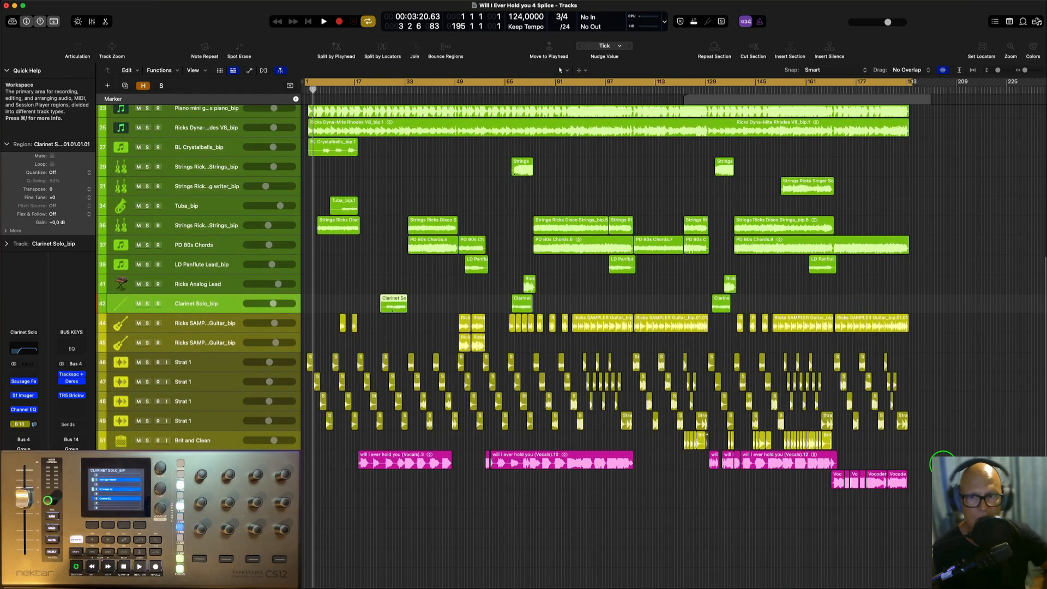